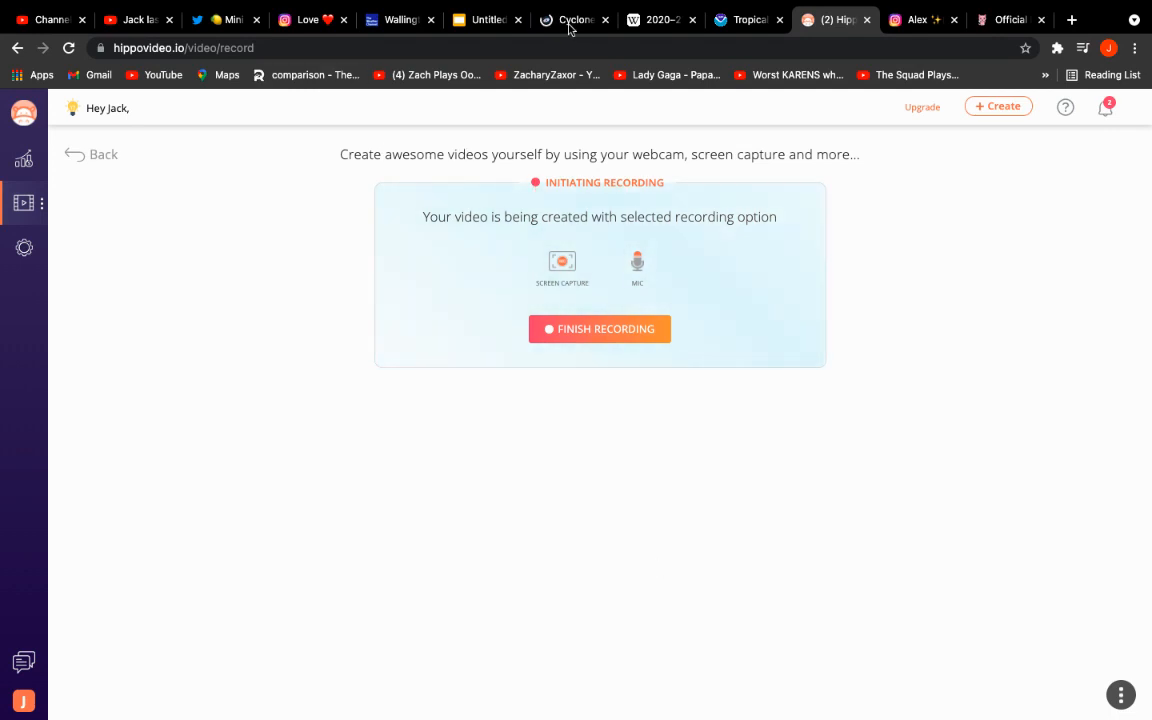
Step: Show the Cyclone Tracker page with its three active storm cards, including Raoni and Tropical Storm Elsa
{"action": "left_click", "coordinate": [570, 20]}
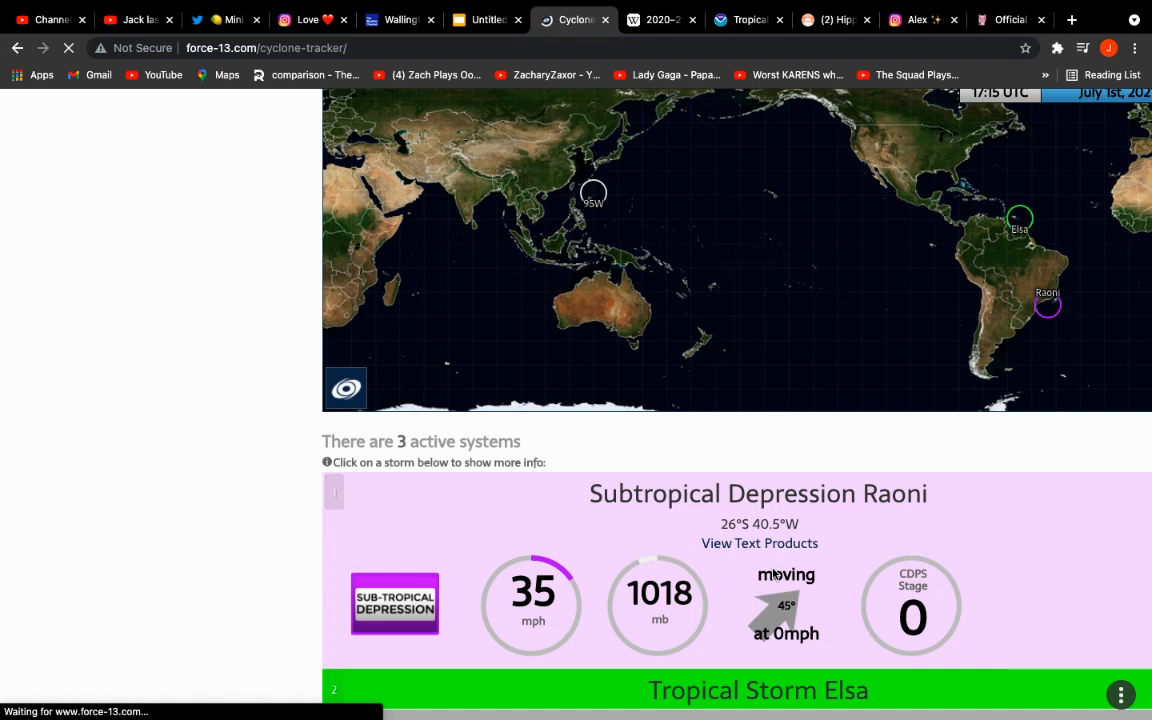
{"action": "mouse_move", "coordinate": [836, 704]}
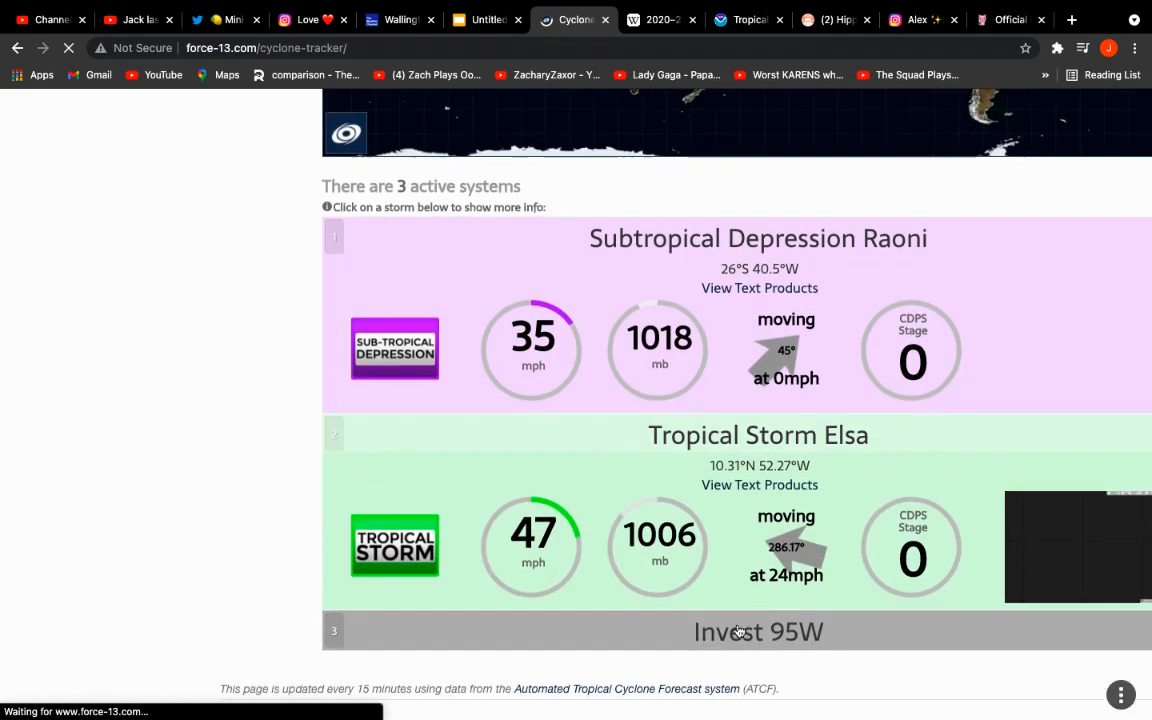
{"action": "scroll", "scroll_direction": "down", "scroll_amount": 3}
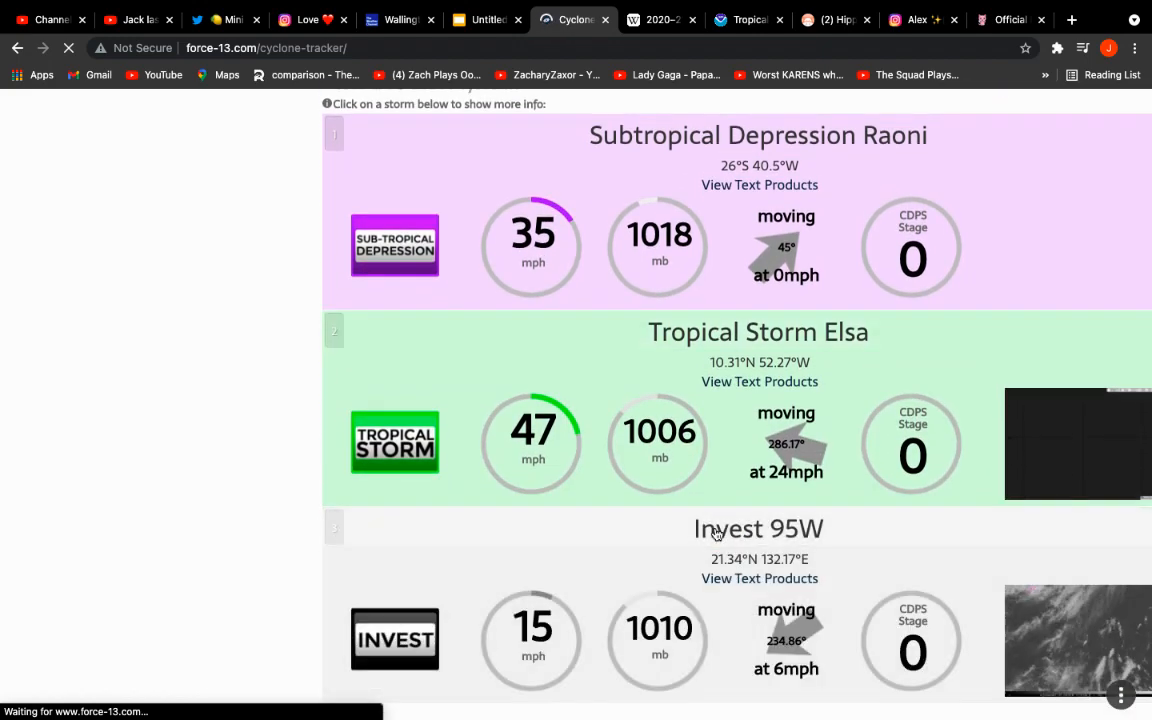
{"action": "scroll", "scroll_direction": "down", "scroll_amount": 3}
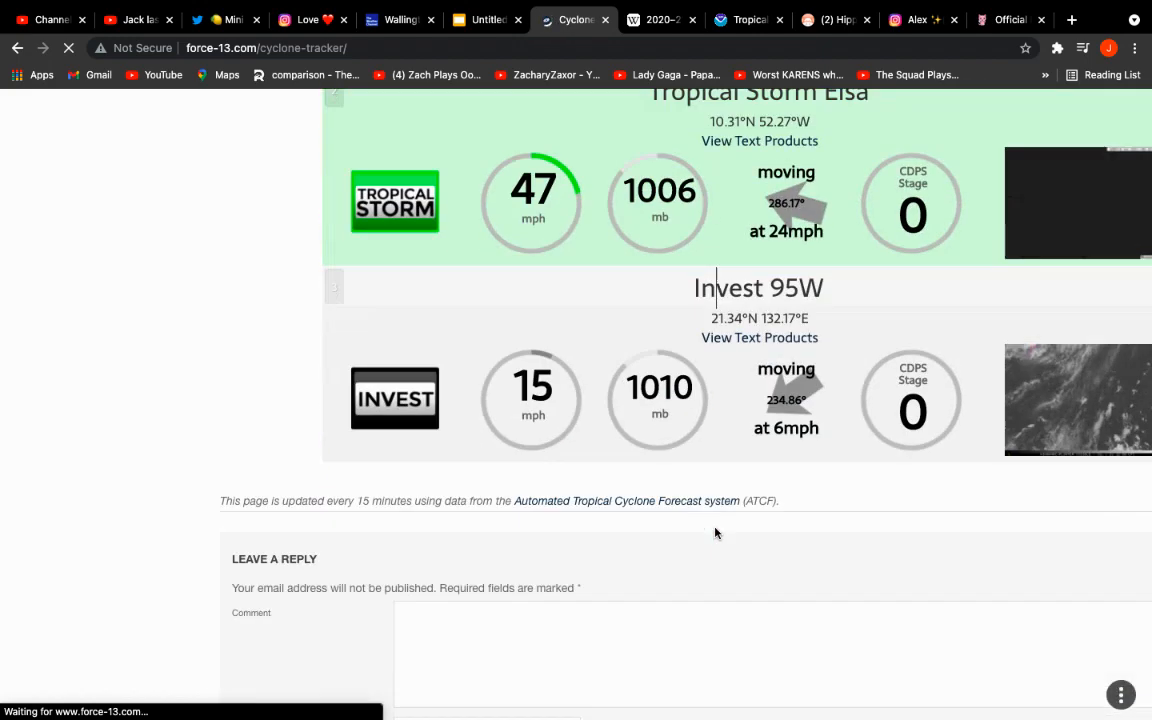
{"action": "scroll", "scroll_direction": "up", "scroll_amount": 3}
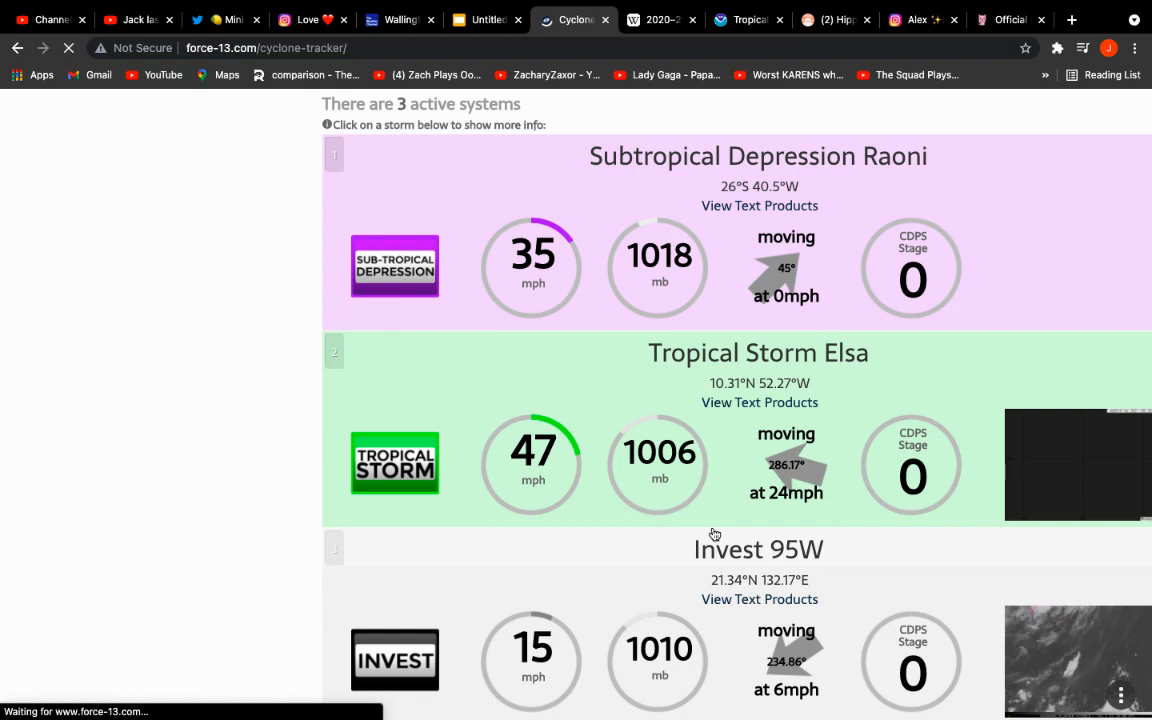
{"action": "scroll", "scroll_direction": "up", "scroll_amount": 3}
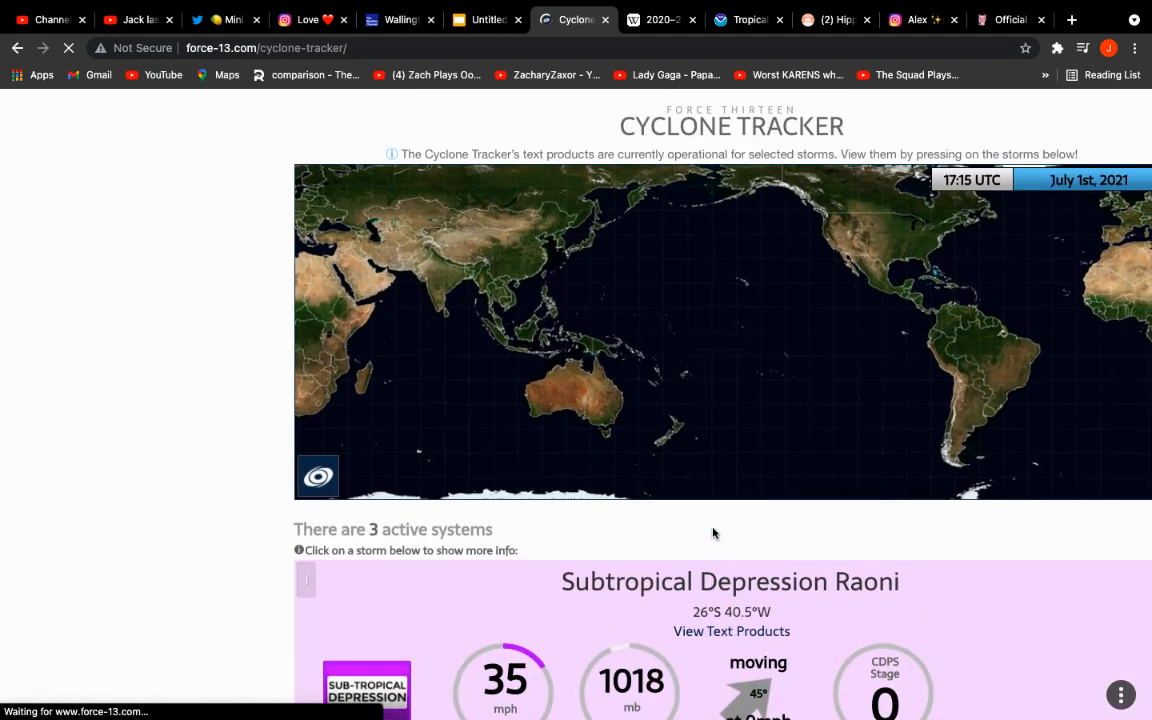
Step: Return to the Hippo Video recording page and dismiss its webinar registration pop-up
{"action": "scroll", "scroll_direction": "up", "scroll_amount": 3}
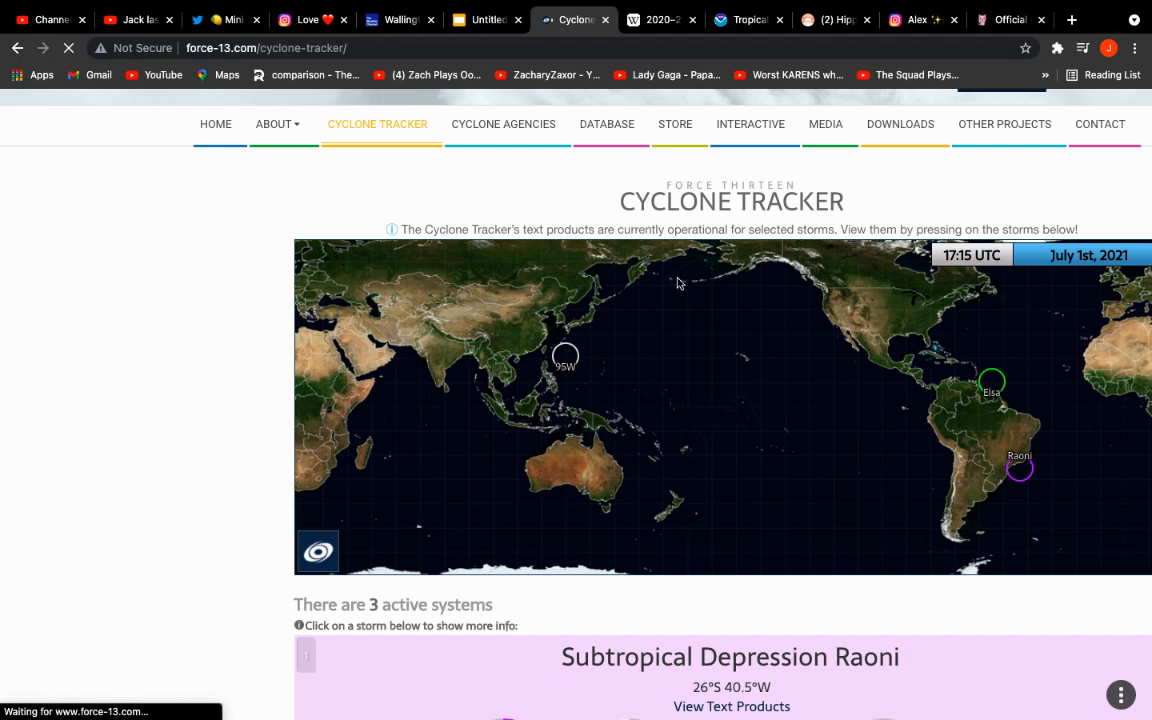
{"action": "mouse_move", "coordinate": [1032, 514]}
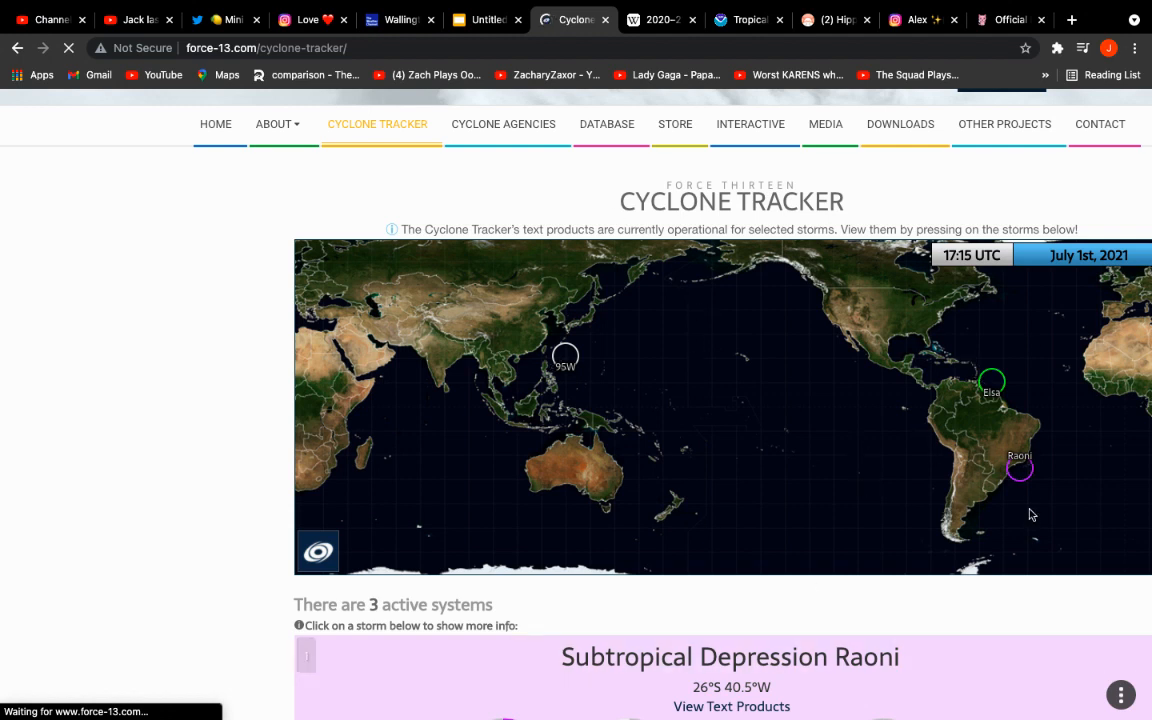
{"action": "mouse_move", "coordinate": [990, 384]}
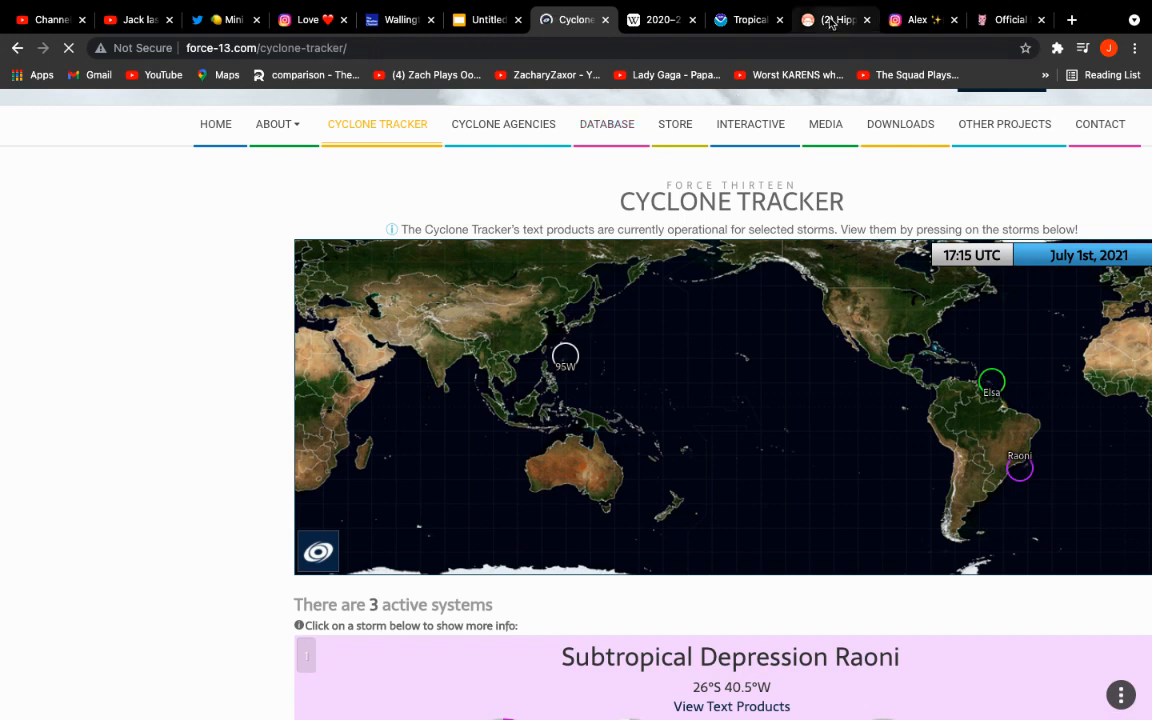
{"action": "left_click", "coordinate": [836, 20]}
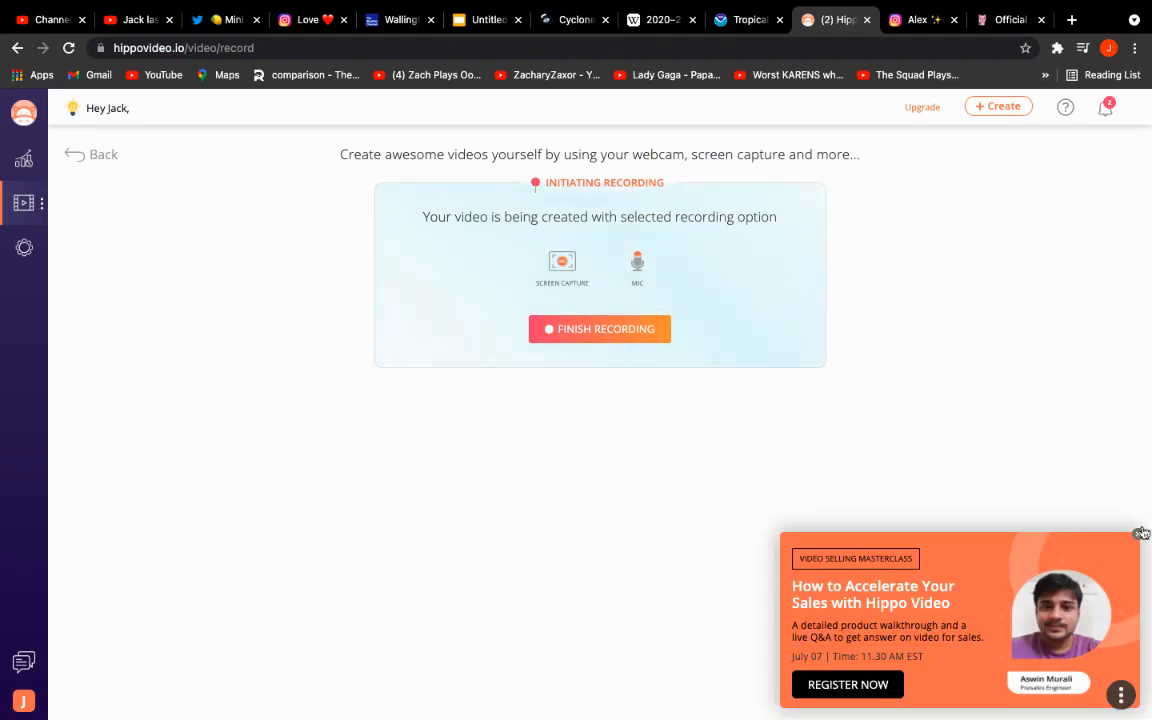
{"action": "left_click", "coordinate": [1140, 532]}
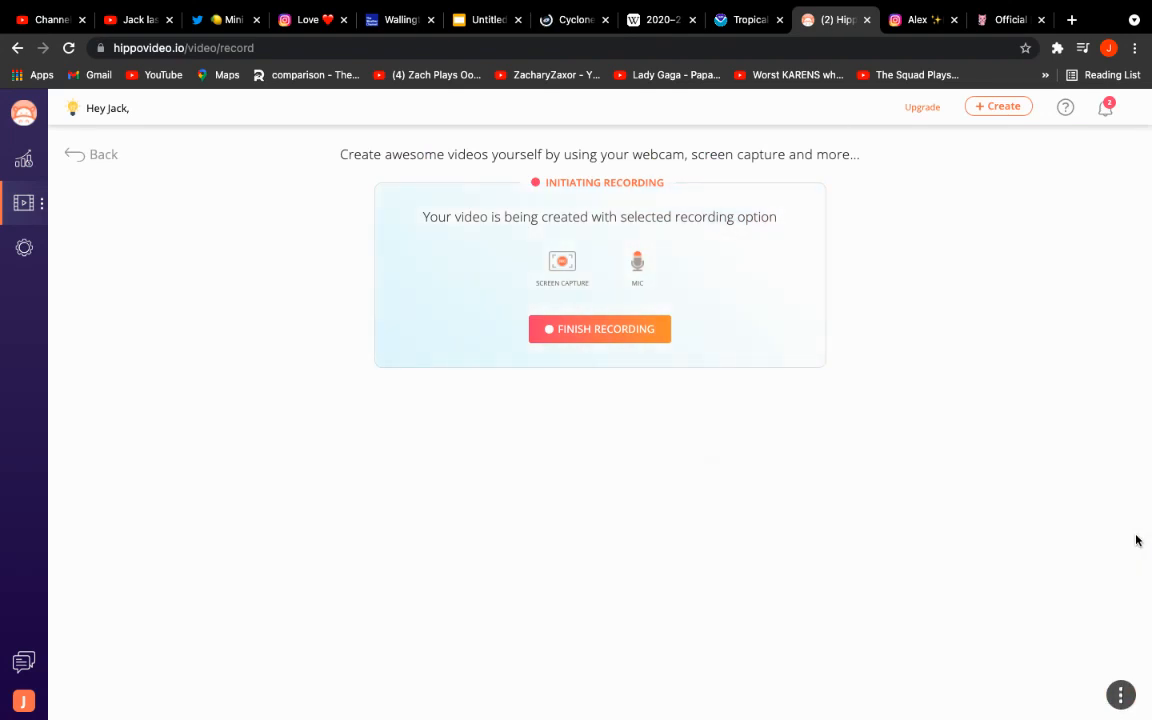